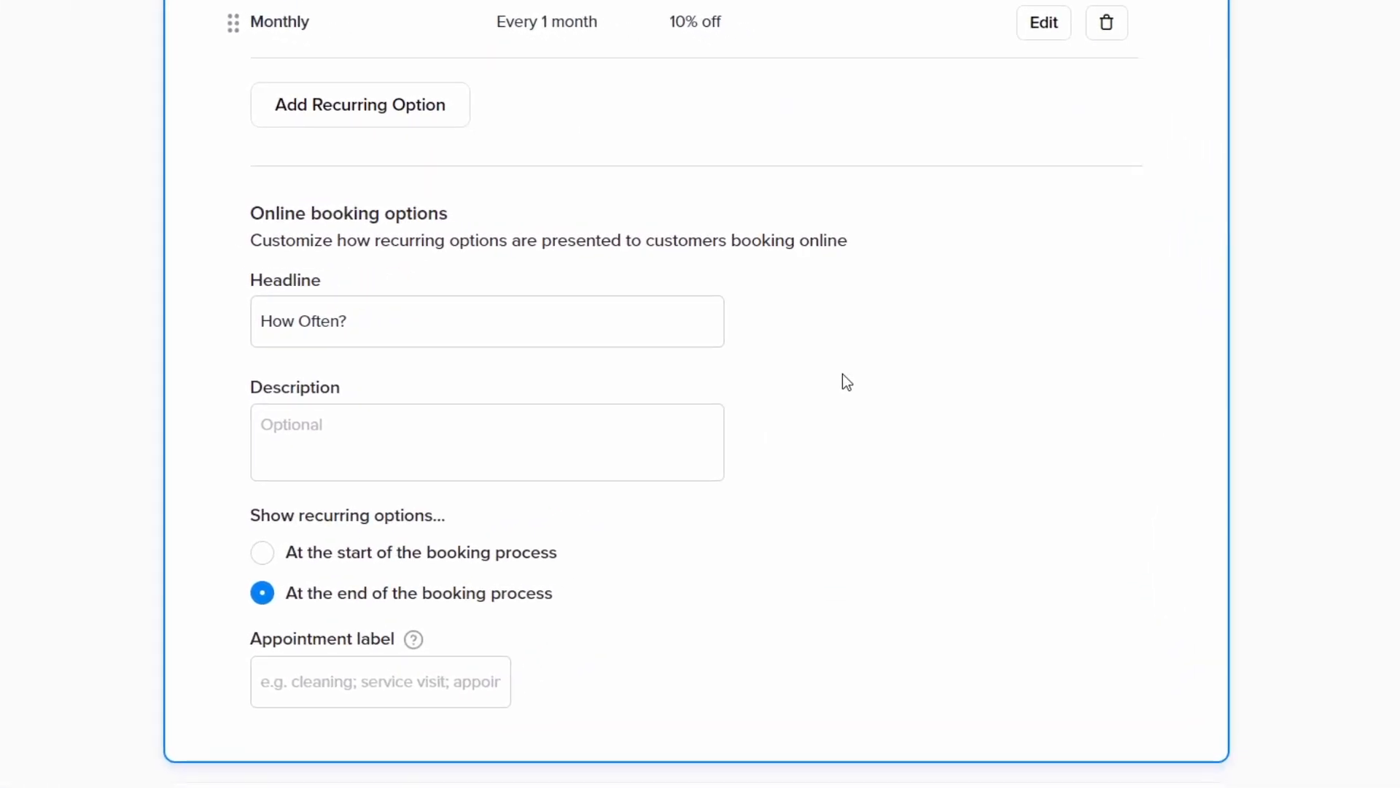
mouse_move(630, 371)
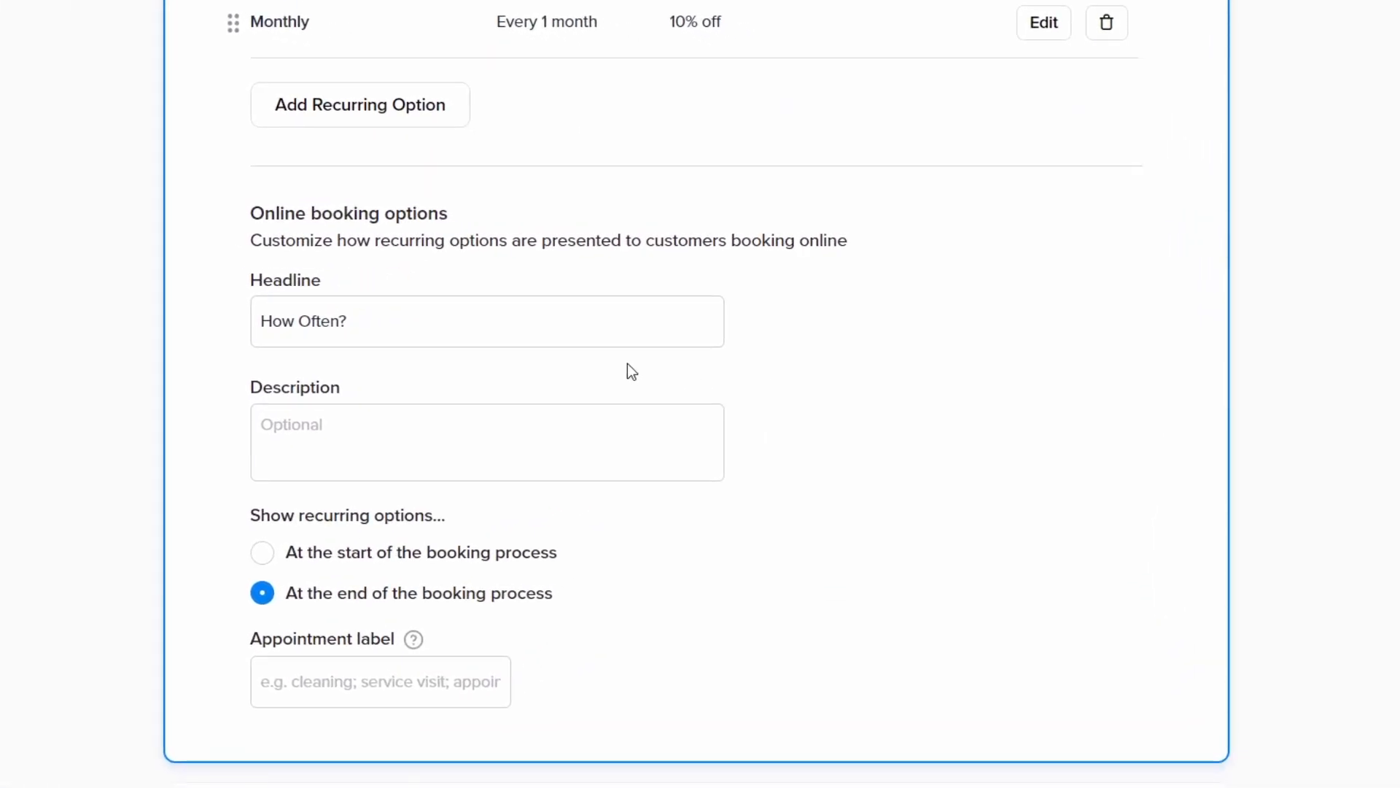